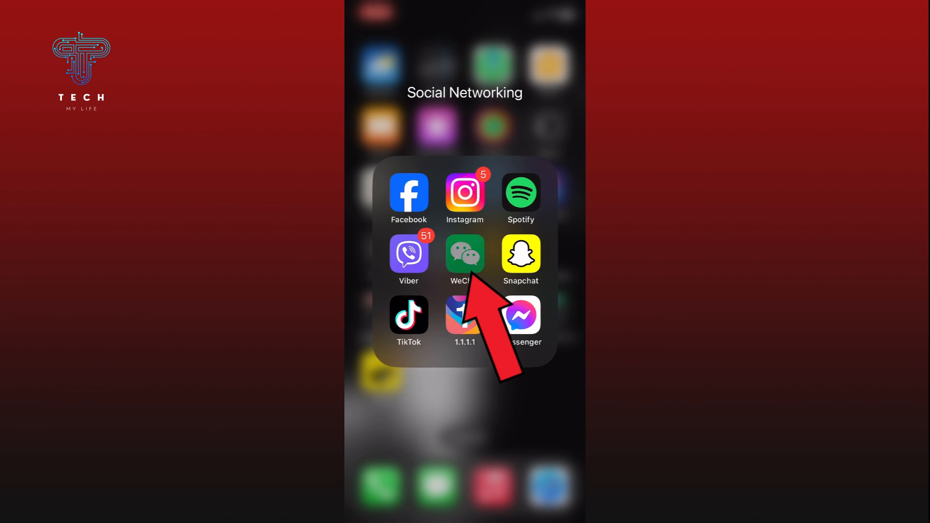
Step: Launch WeChat from the Social Networking folder to its Chats list
left_click(464, 255)
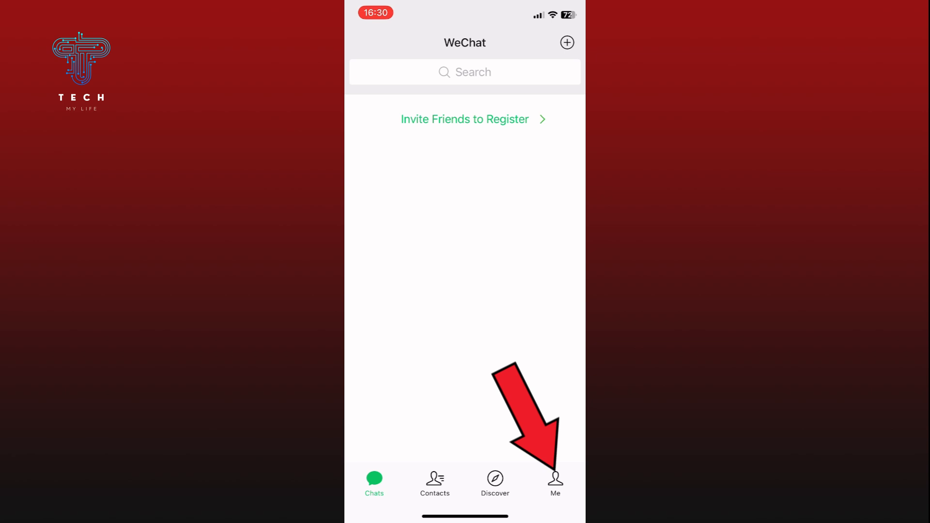
Step: Reach the General settings page through Me and Settings
left_click(554, 483)
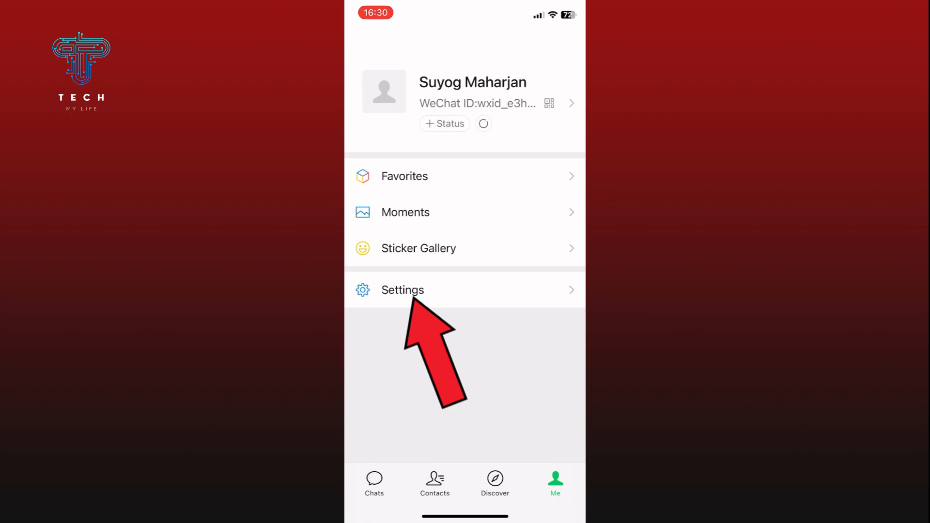
left_click(403, 289)
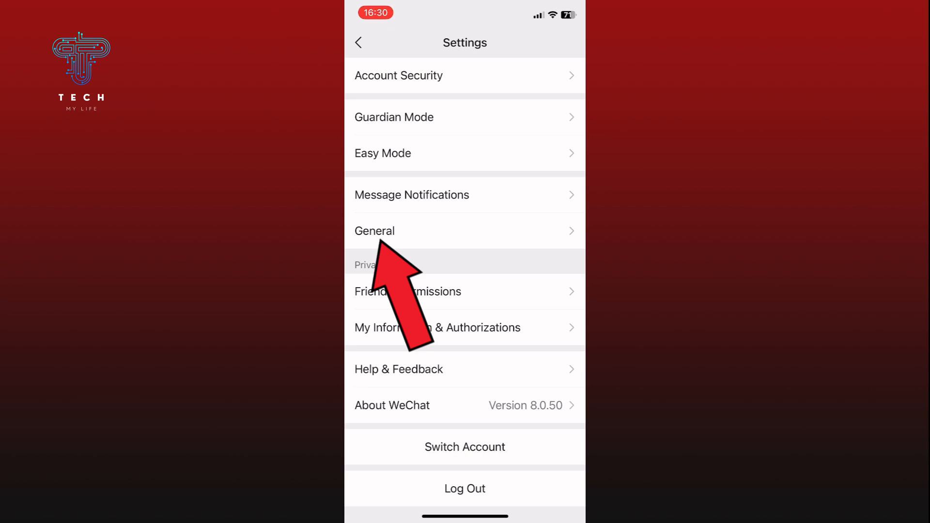
left_click(374, 231)
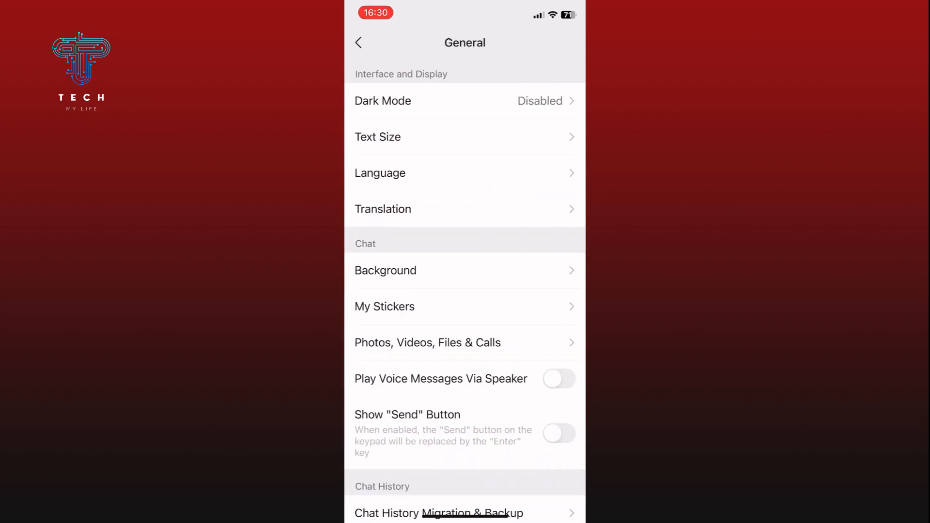
Step: Manually select Dark Mode so the whole WeChat interface turns dark
left_click(382, 101)
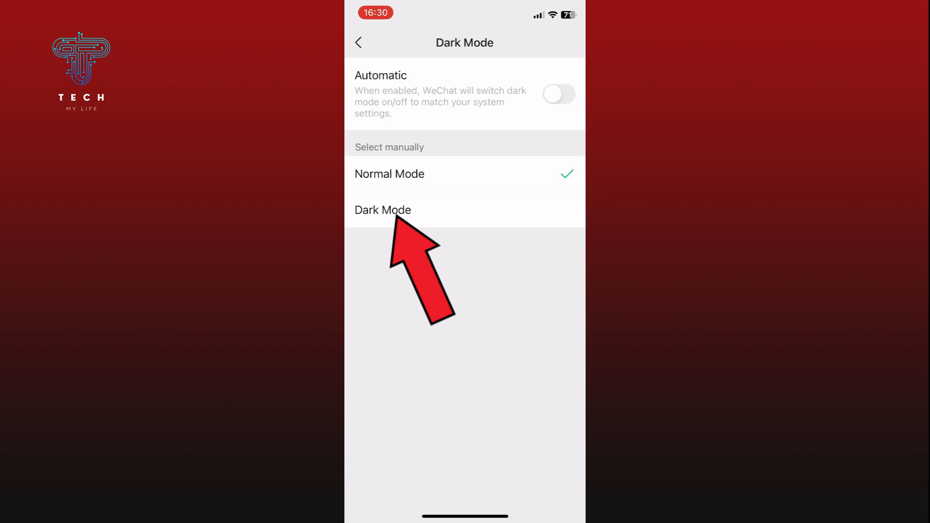
left_click(383, 209)
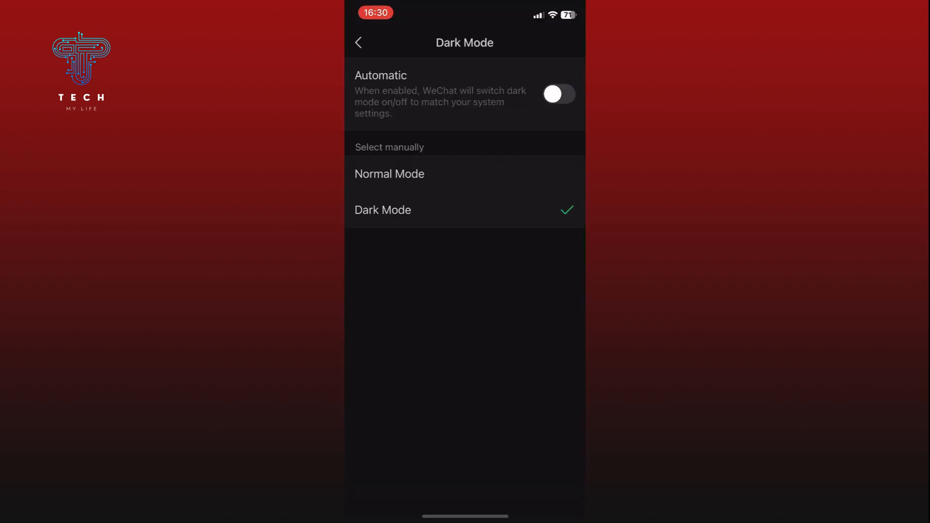